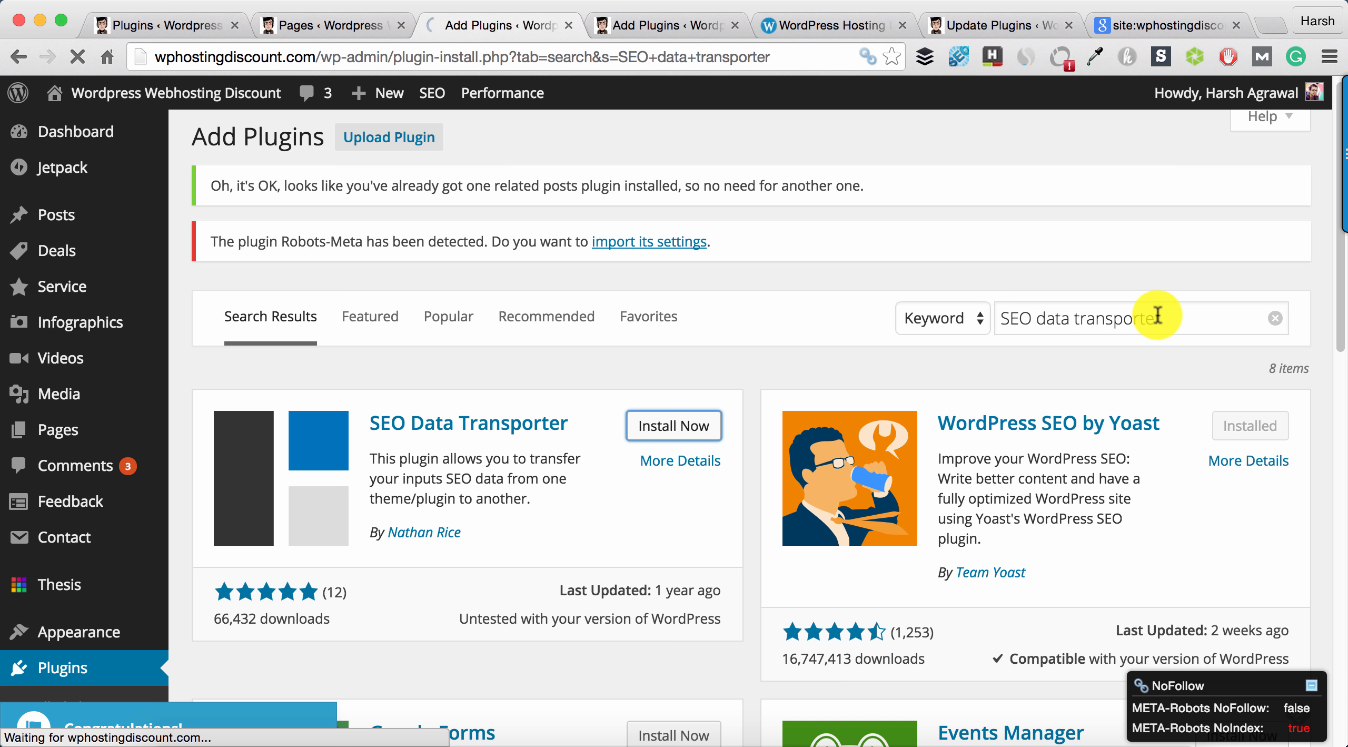
# Step: Install and activate SEO Data Transporter, then reach its Tools > SEO Data Transport page
pyautogui.click(673, 426)
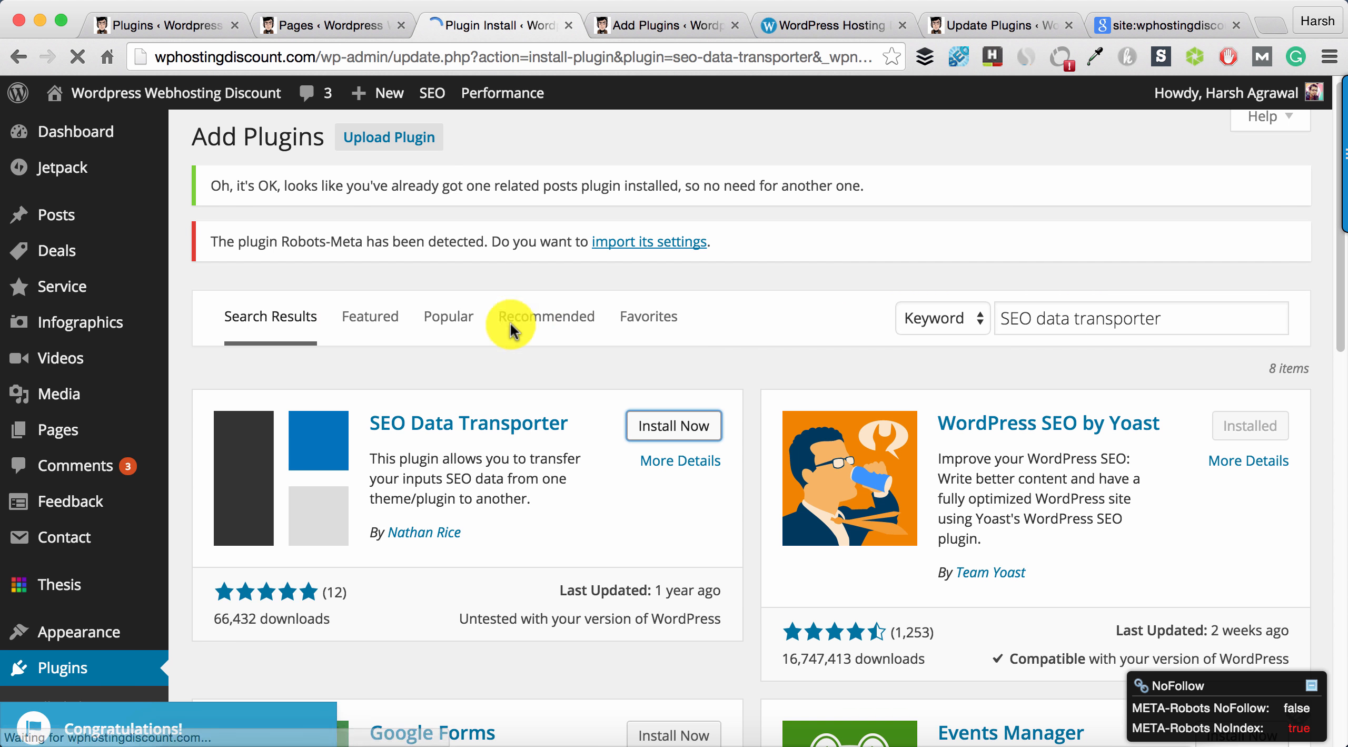
pyautogui.click(673, 426)
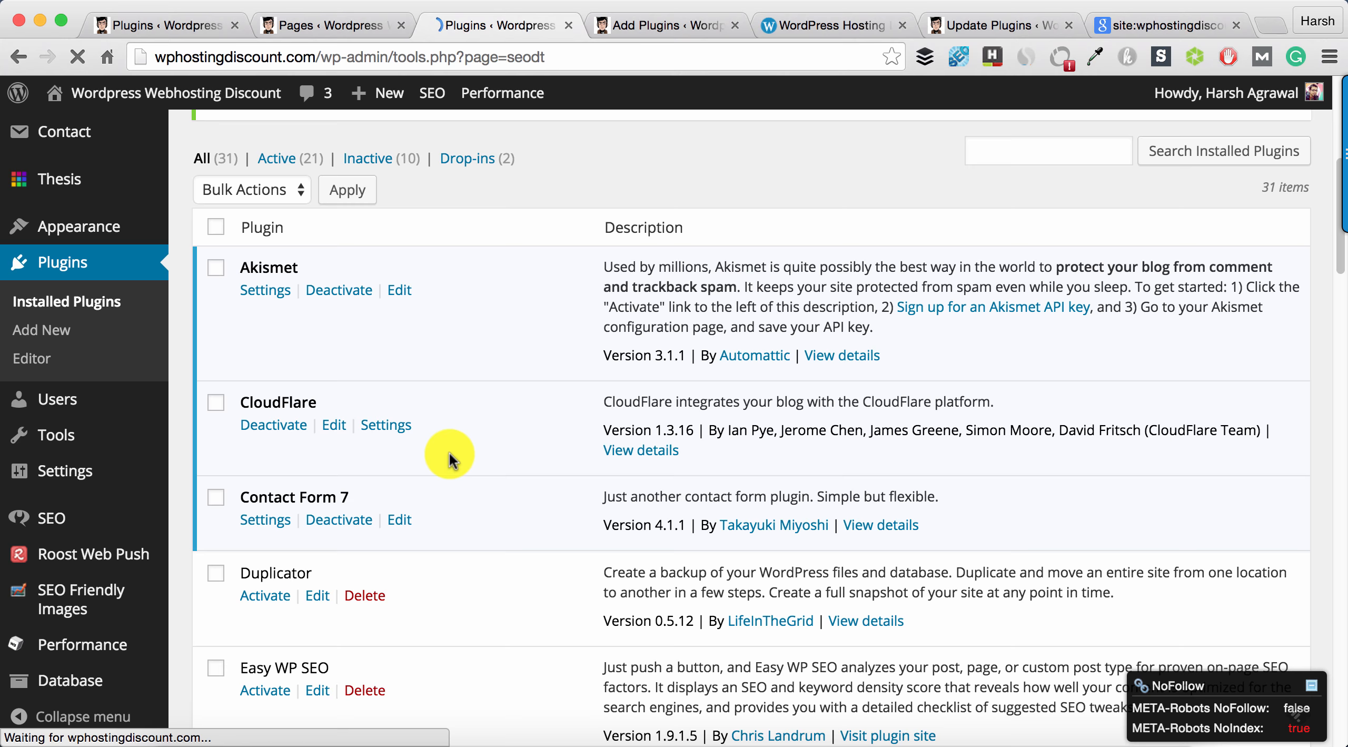
pyautogui.click(500, 25)
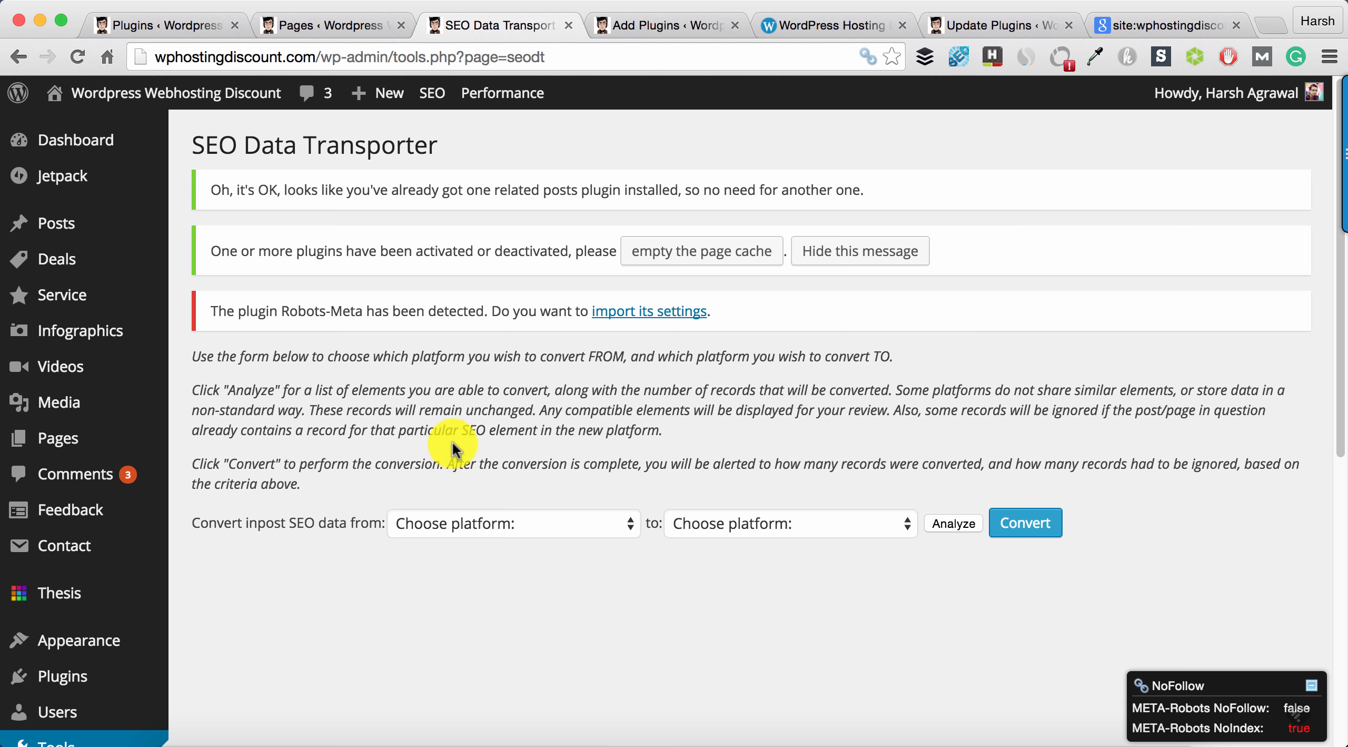
# Step: Analyze a Thesis 2.x to WordPress SEO transfer, which finds 0 compatible records
pyautogui.click(513, 524)
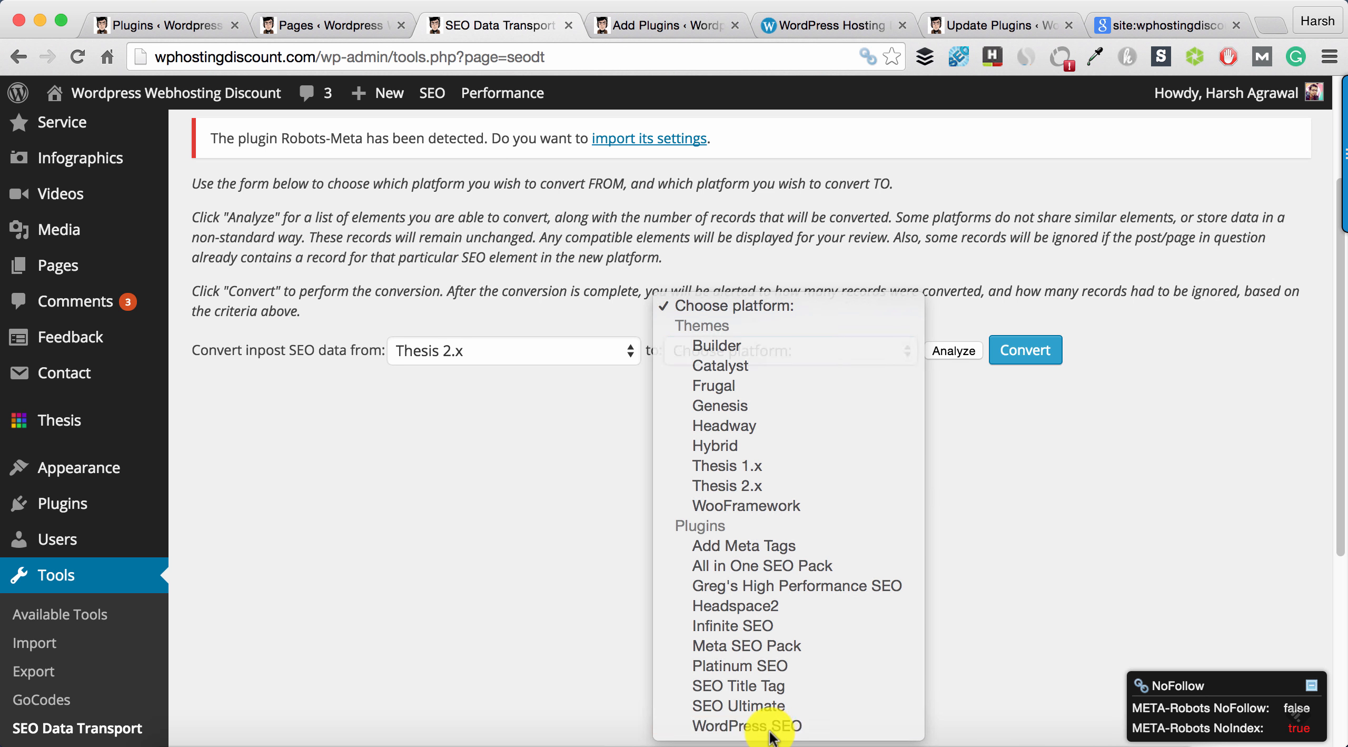
pyautogui.click(747, 726)
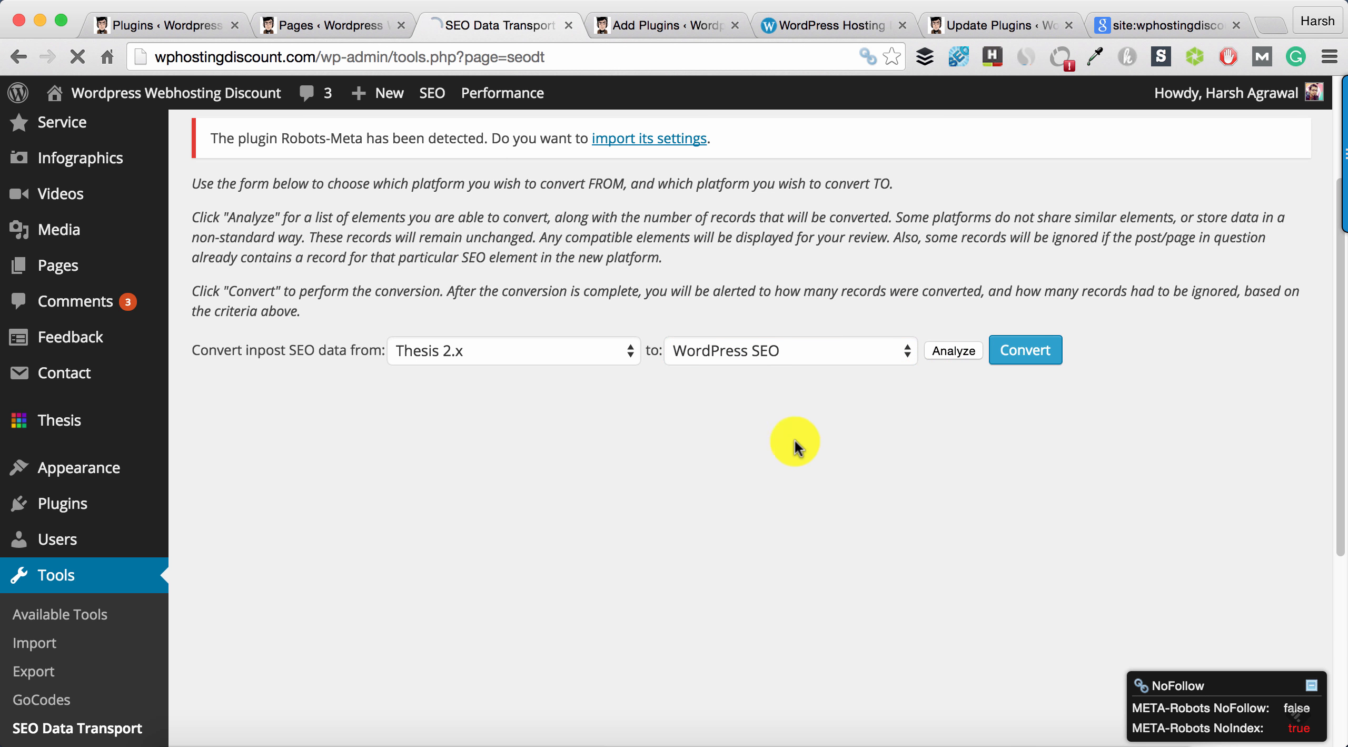
pyautogui.click(952, 350)
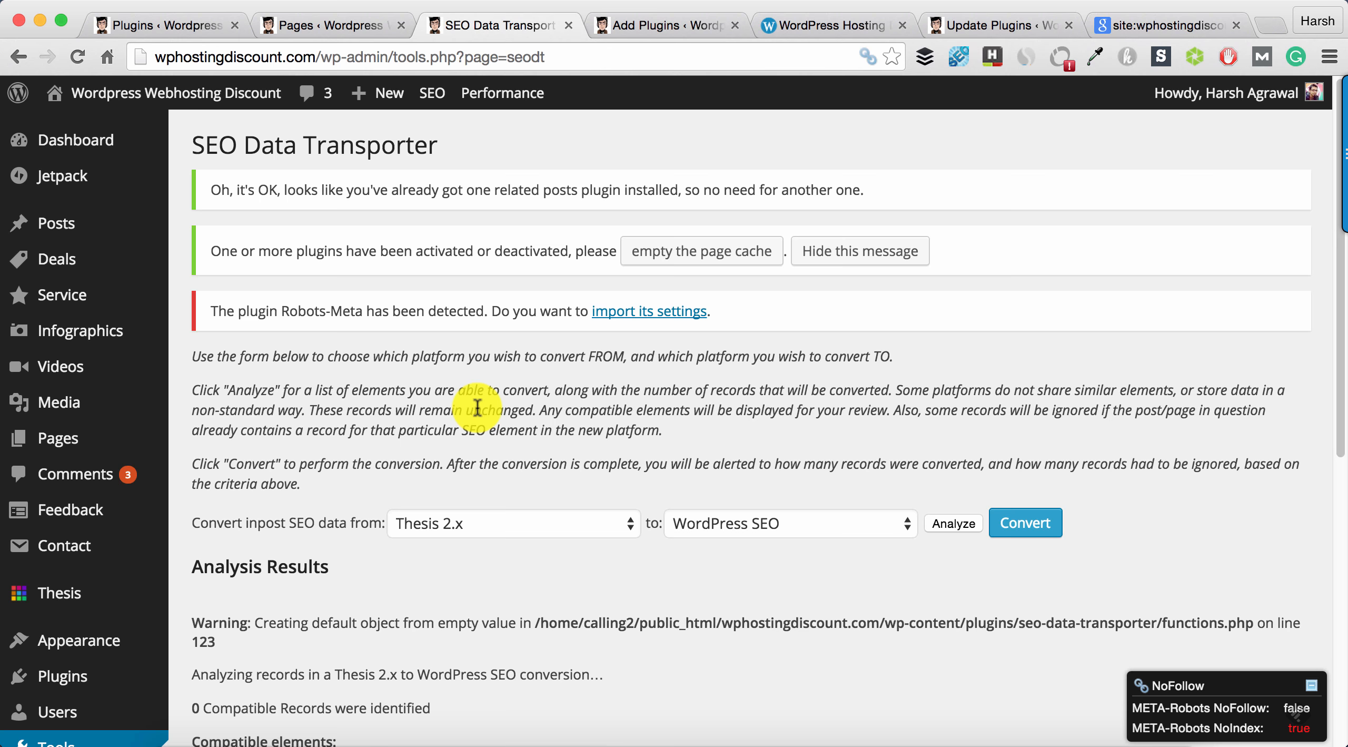
pyautogui.scroll(-3)
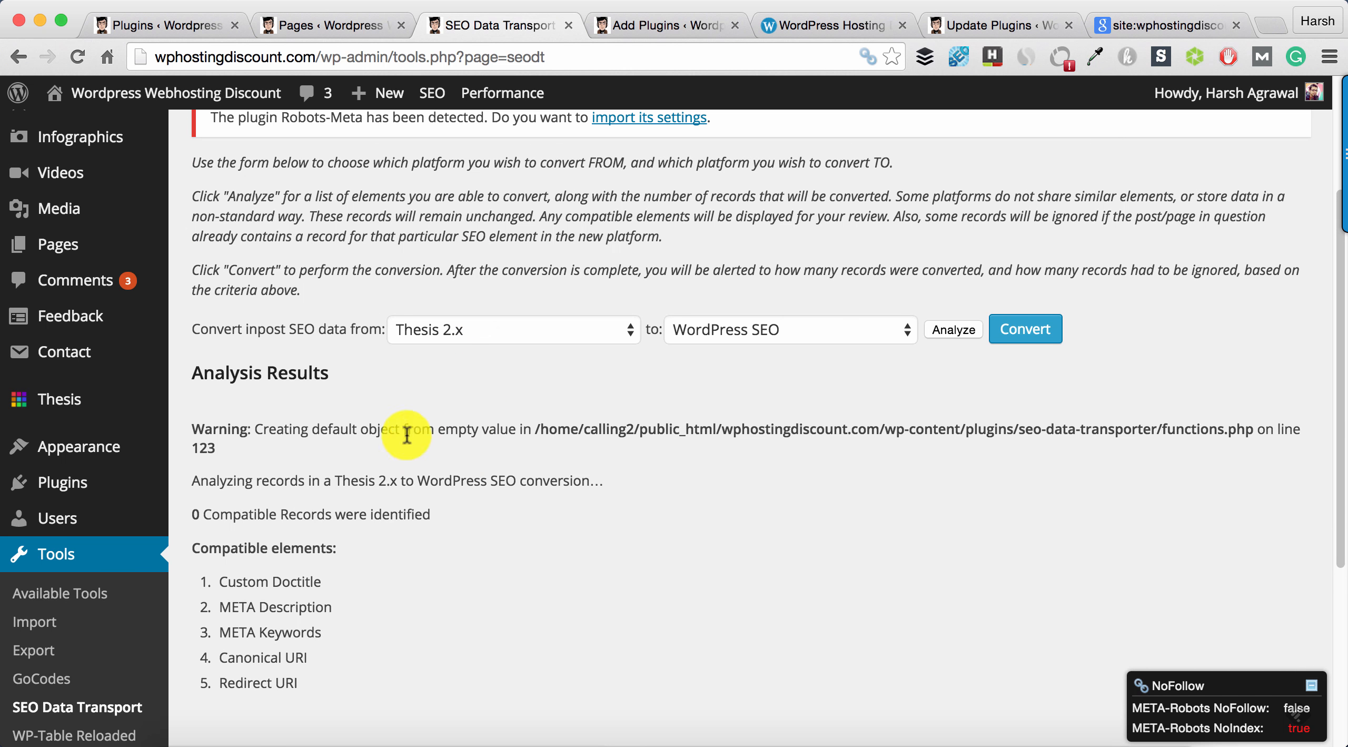
pyautogui.scroll(-3)
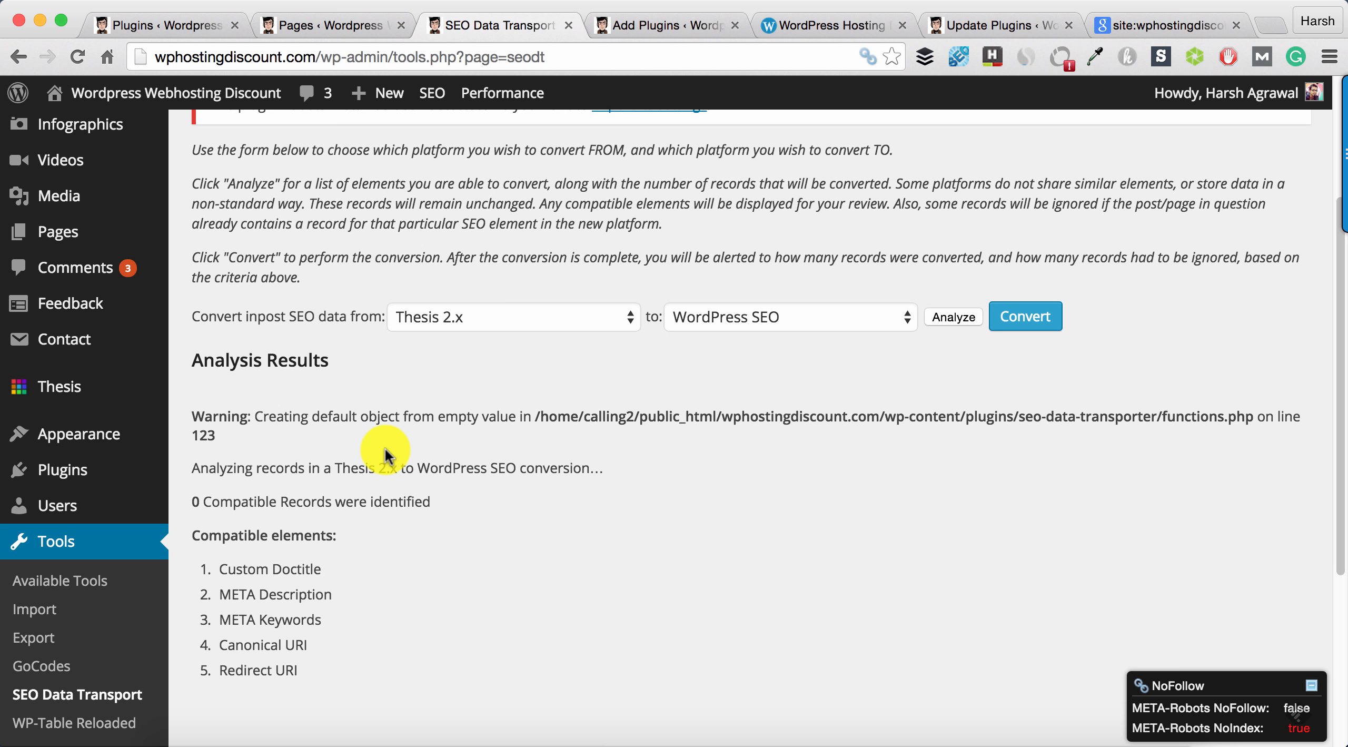
pyautogui.click(512, 316)
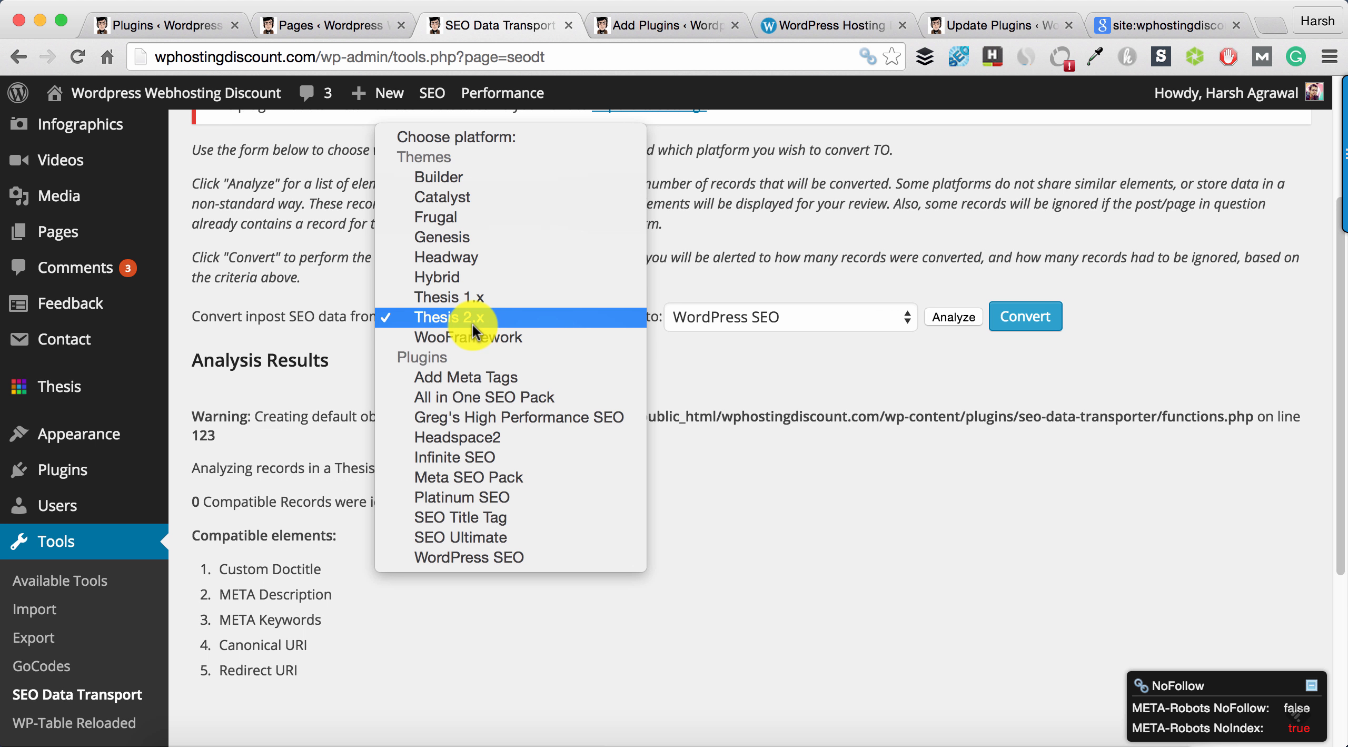
# Step: Analyze a Thesis 1.x to WordPress SEO transfer, finding 314 compatible records
pyautogui.click(448, 296)
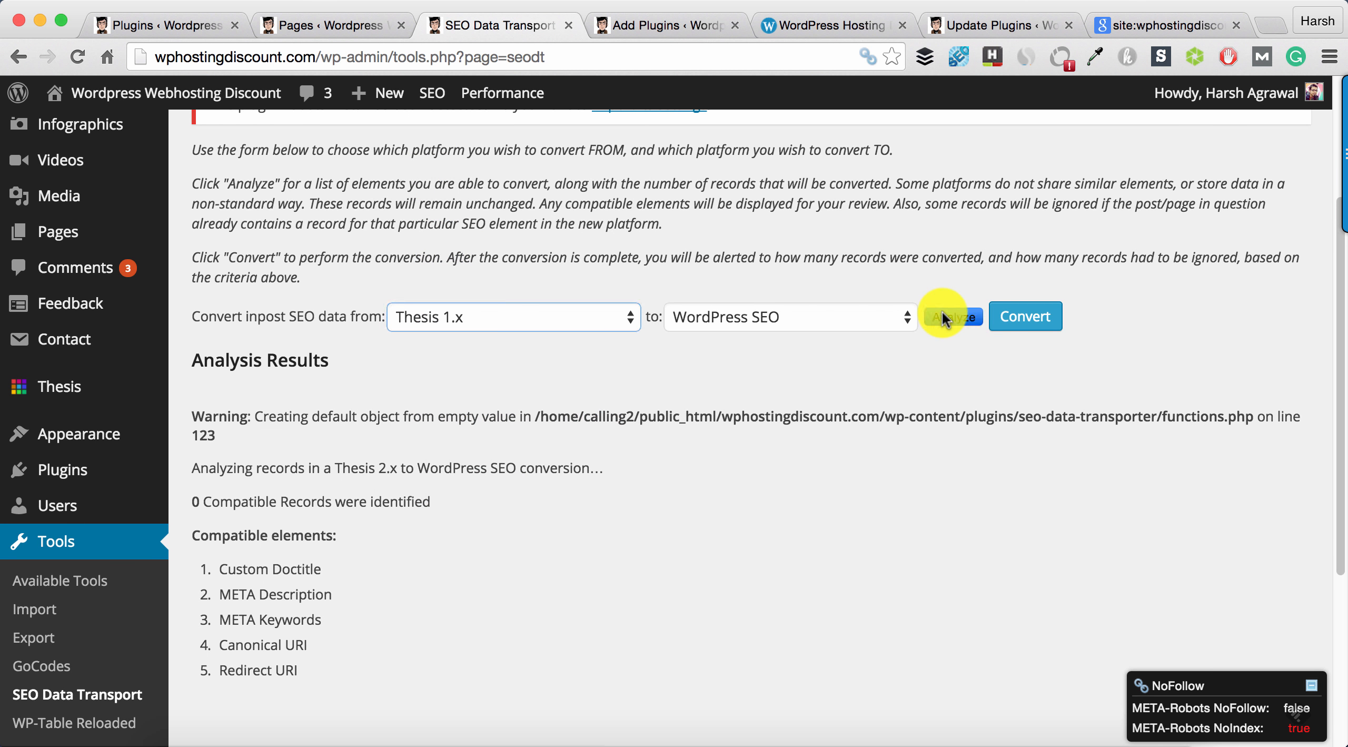
pyautogui.click(952, 315)
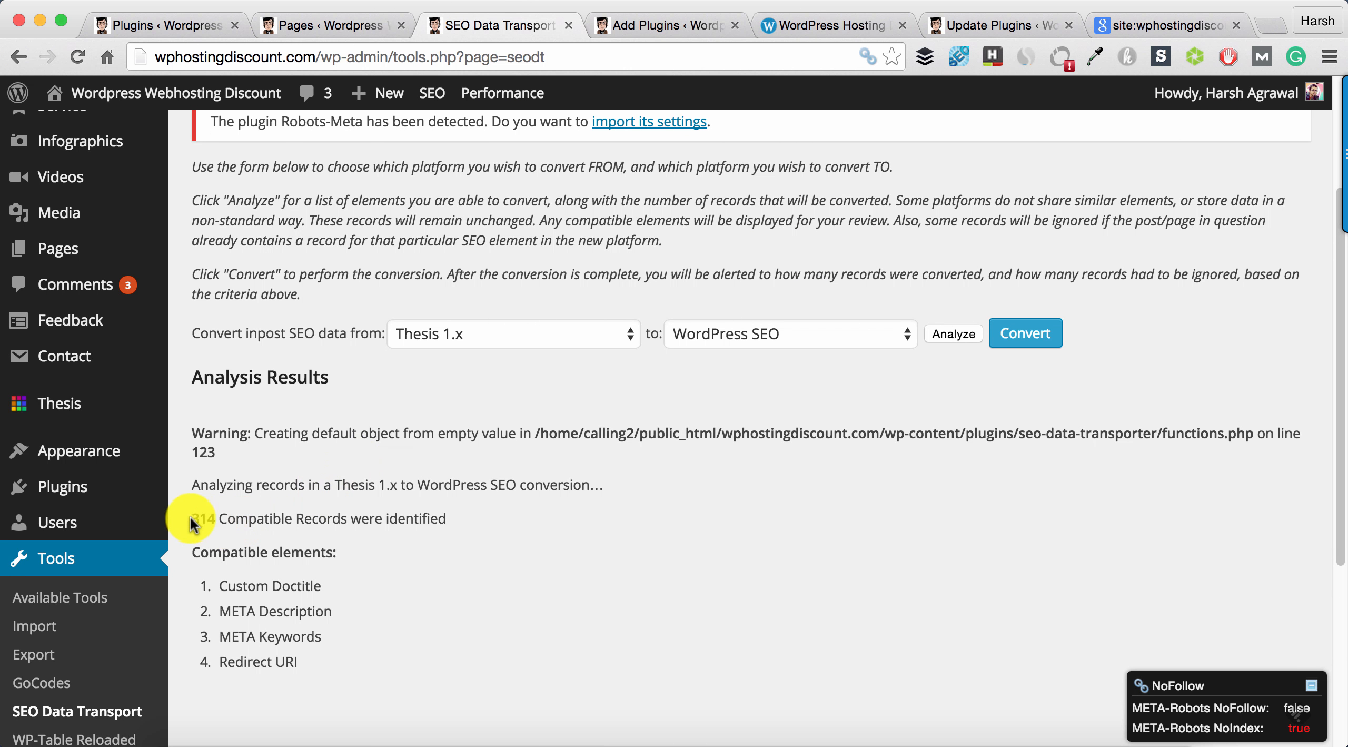
pyautogui.moveTo(196, 519); pyautogui.dragTo(446, 519)
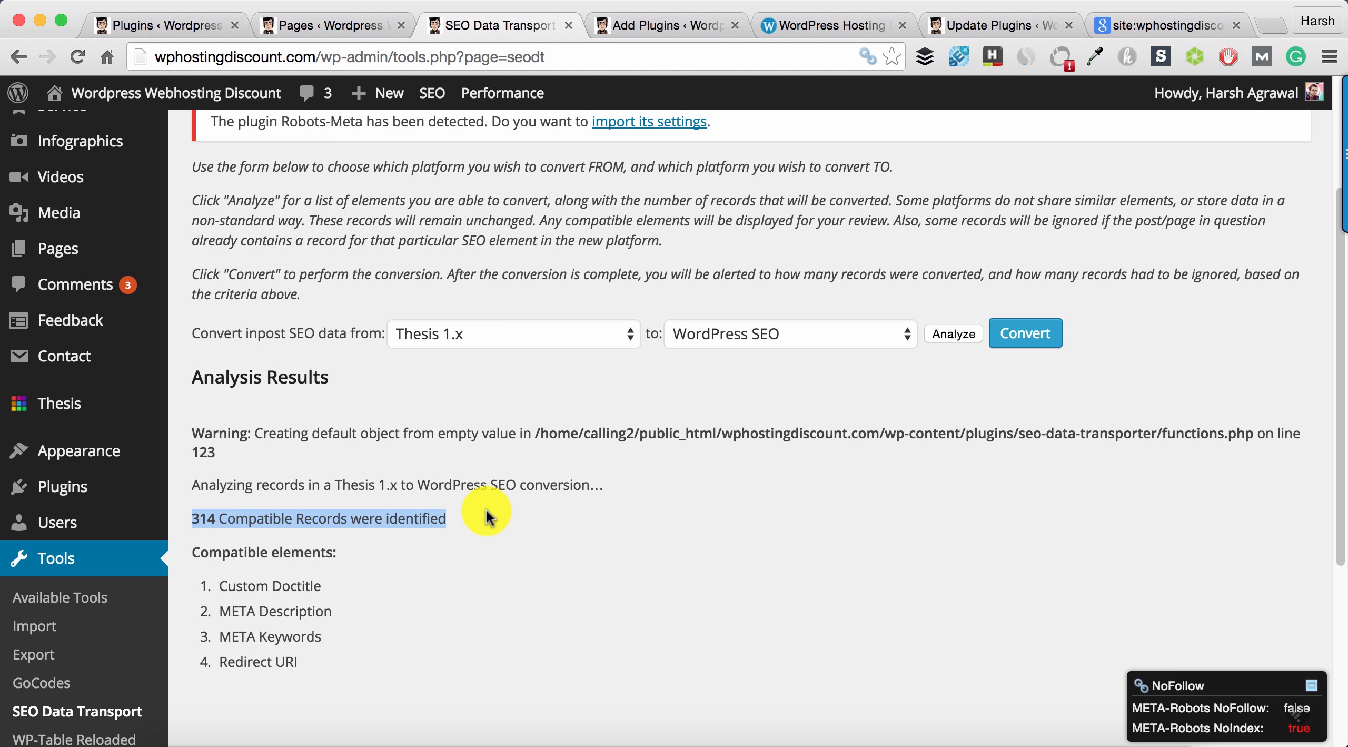
# Step: Convert the 314 Thesis 1.x records to WordPress SEO
pyautogui.click(1024, 333)
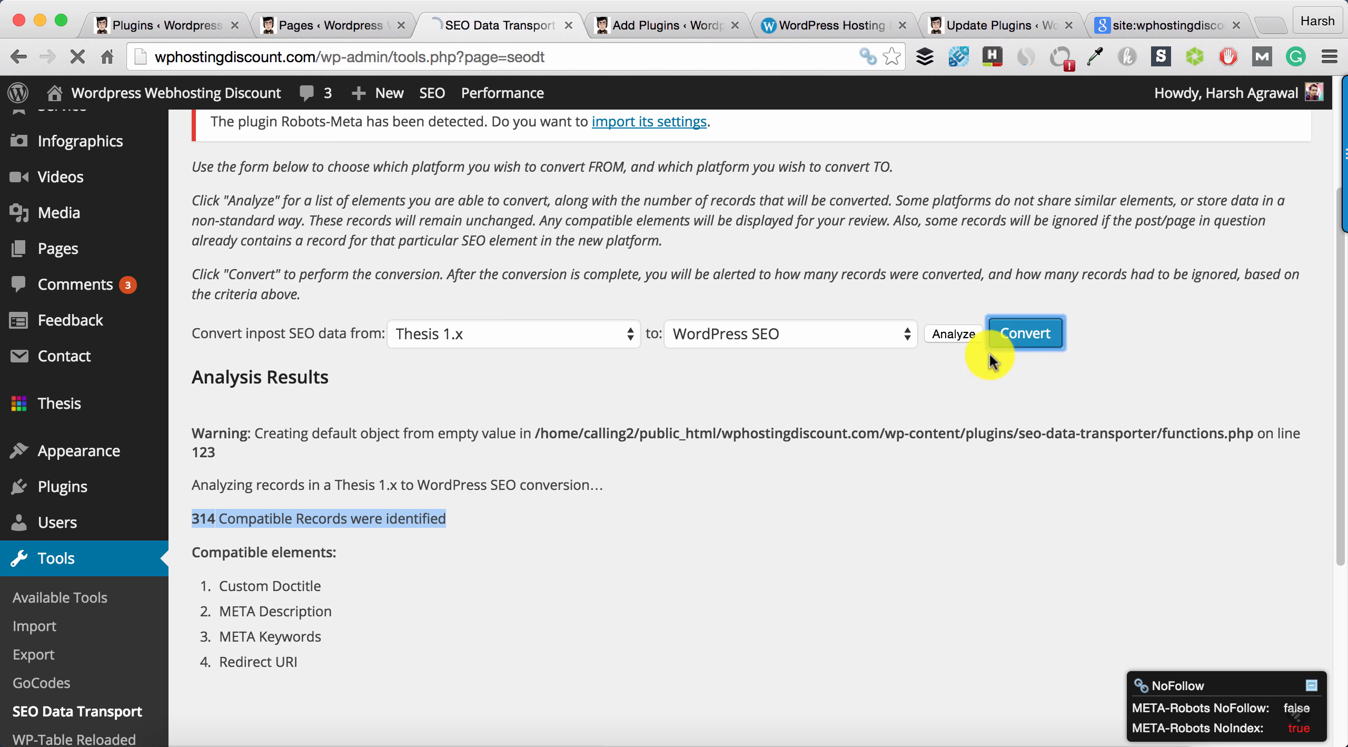
pyautogui.click(1023, 333)
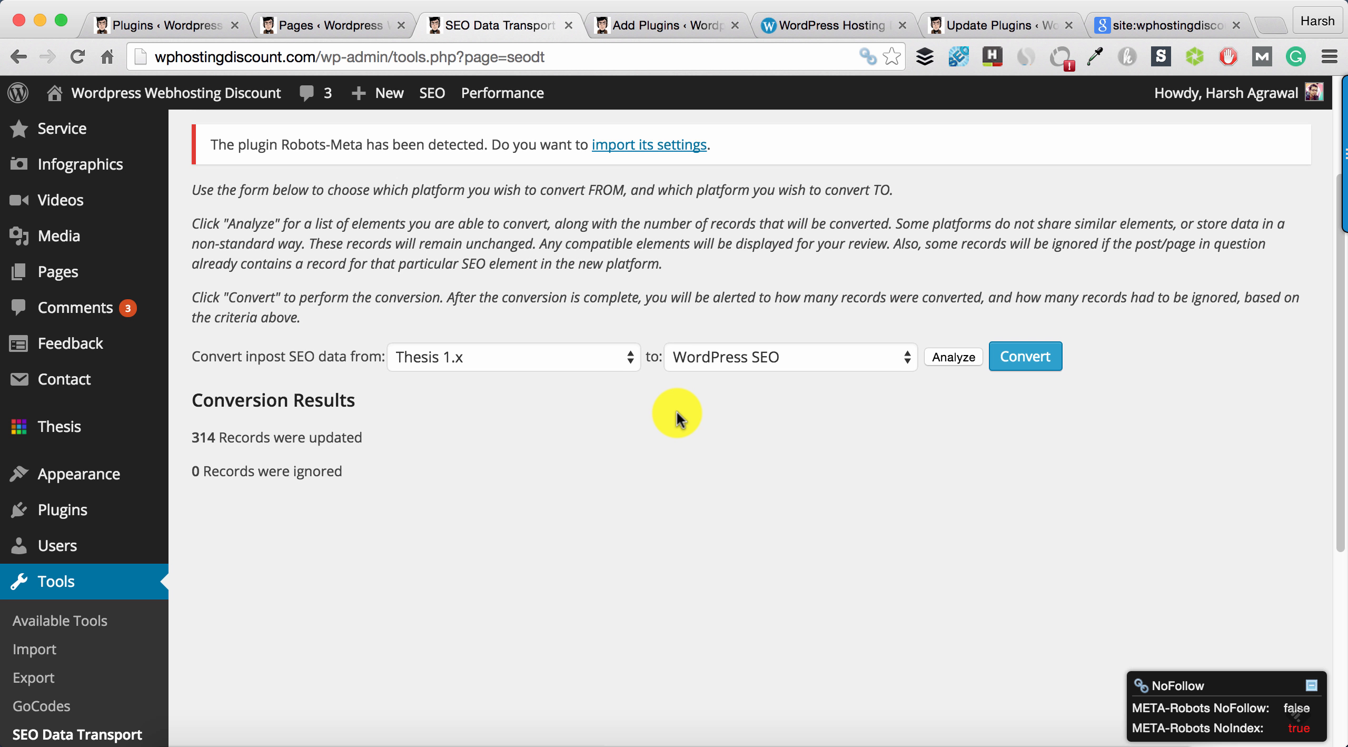
pyautogui.moveTo(744, 165)
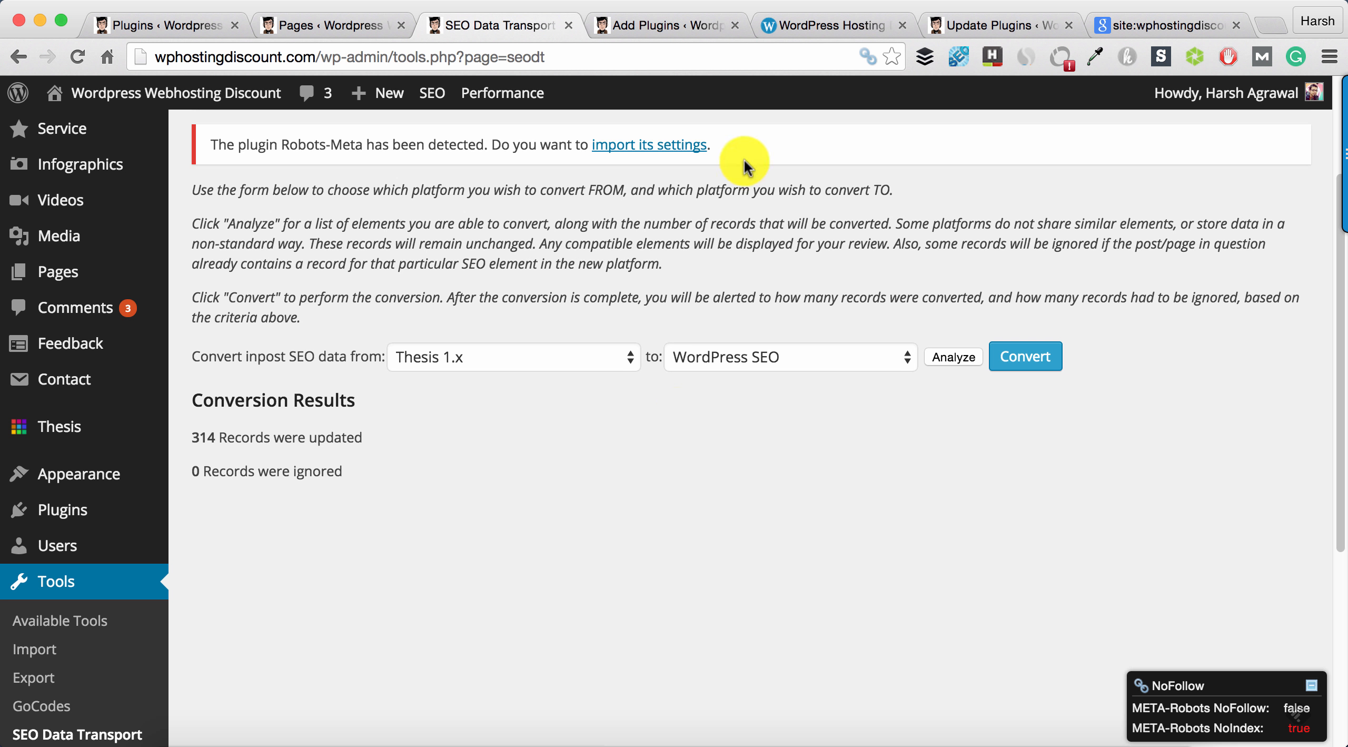
pyautogui.moveTo(691, 4)
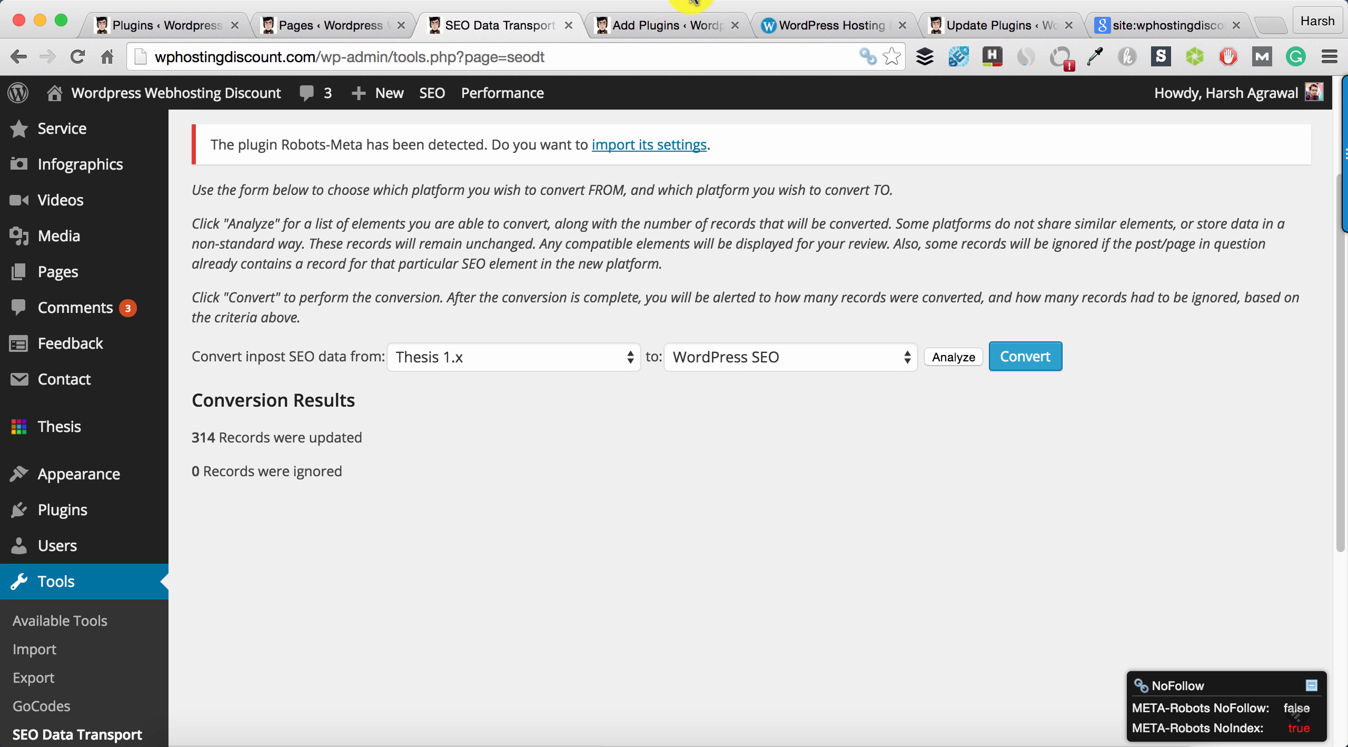